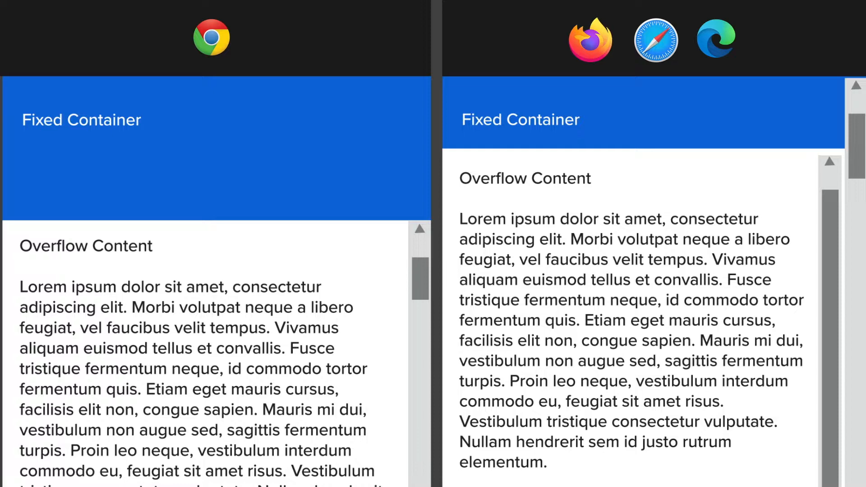
- Navigate the W3C CSS Flexbox spec to section 4.5, Automatic Minimum Size of Flex Items
{"action": "scroll", "scroll_direction": "down", "scroll_amount": 3}
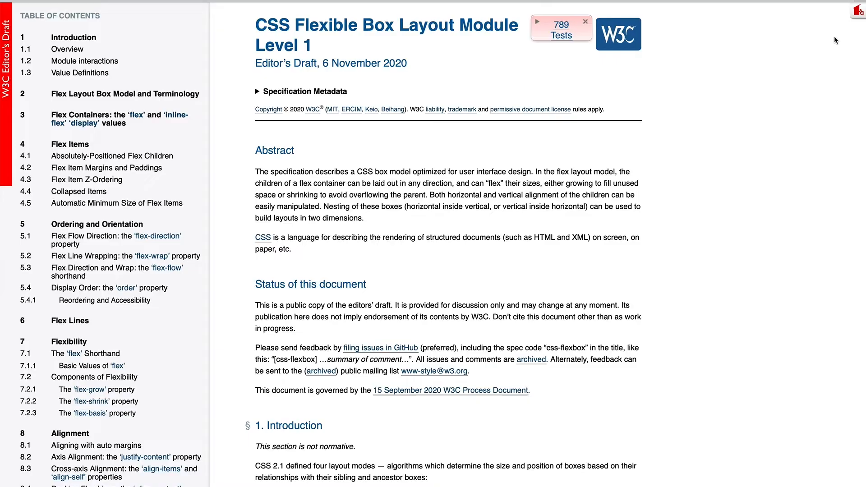
{"action": "left_click", "coordinate": [116, 202]}
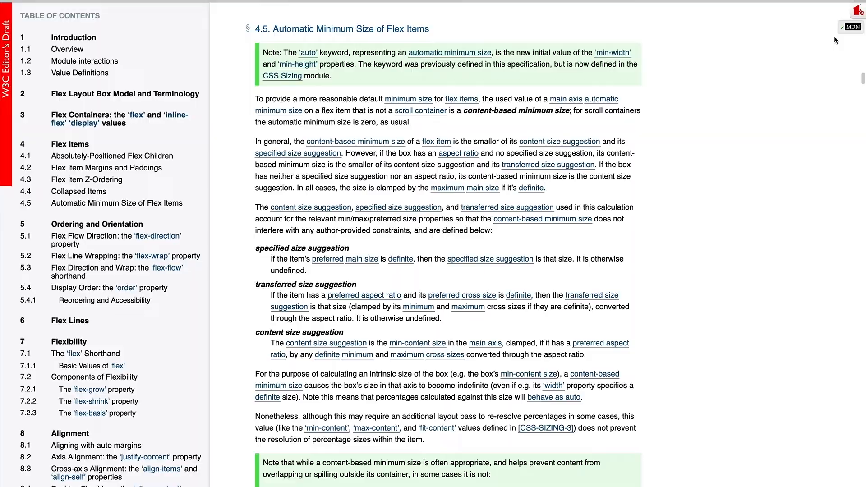